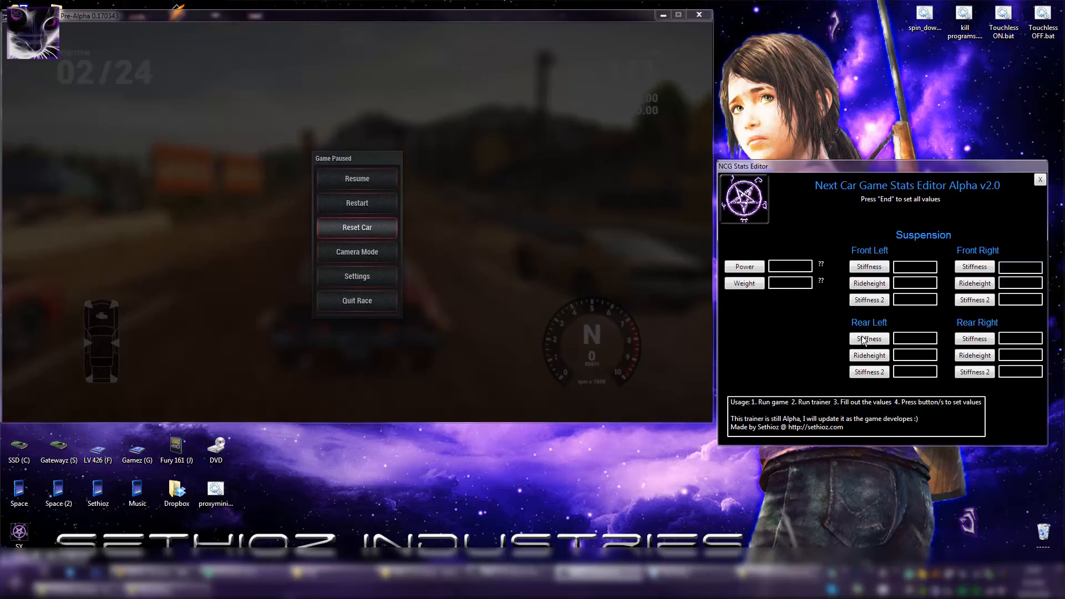
# - Enter power 1000, weight 2000, and 0.4 in every Stiffness, Rideheight and Stiffness 2 field
pyautogui.click(357, 177)
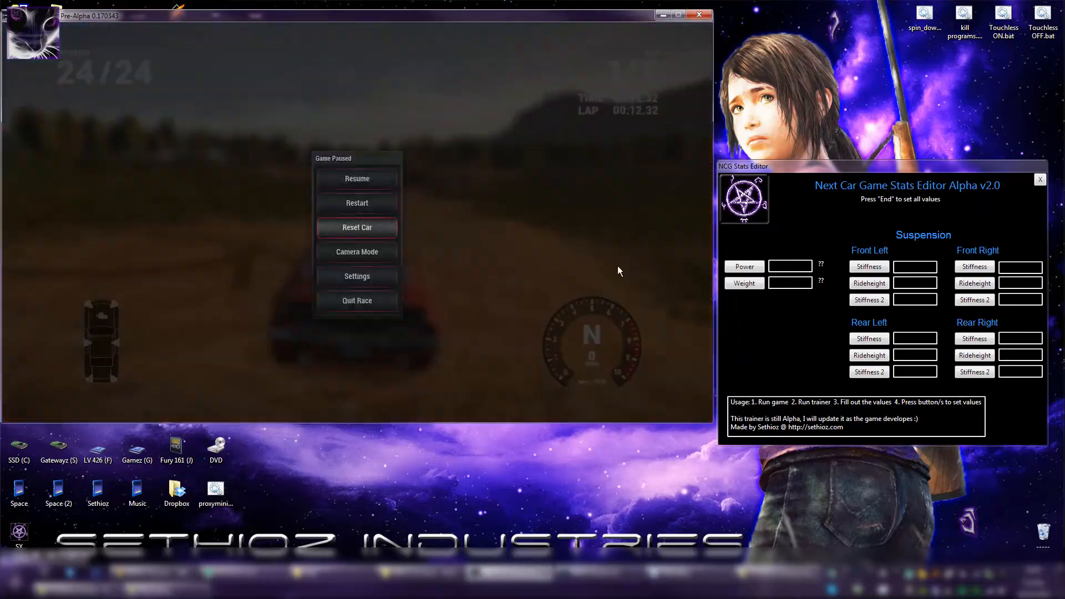
pyautogui.click(789, 283)
pyautogui.write('2')
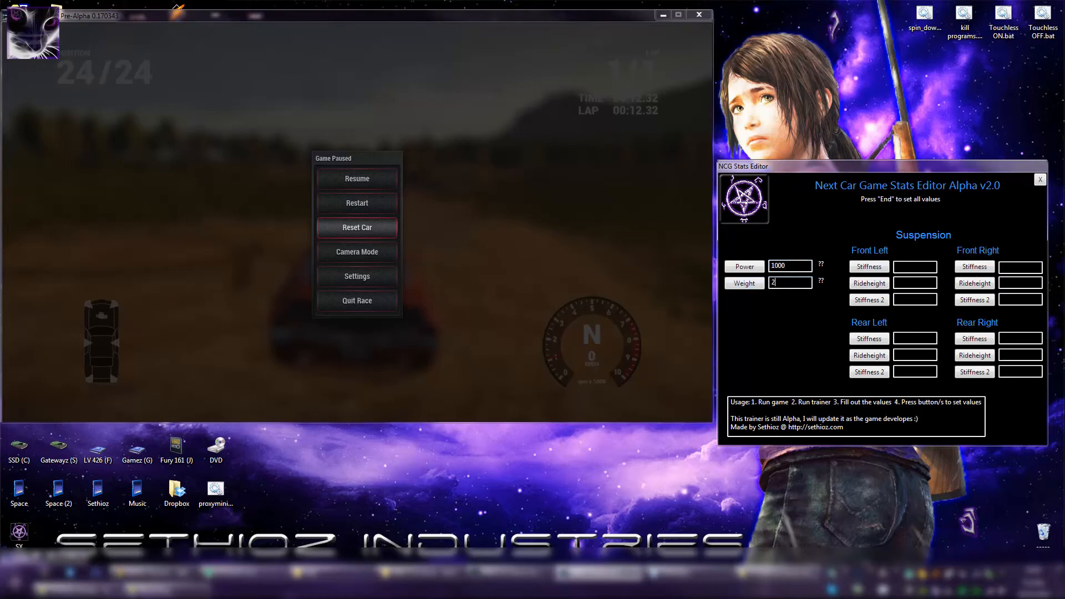
pyautogui.write('000')
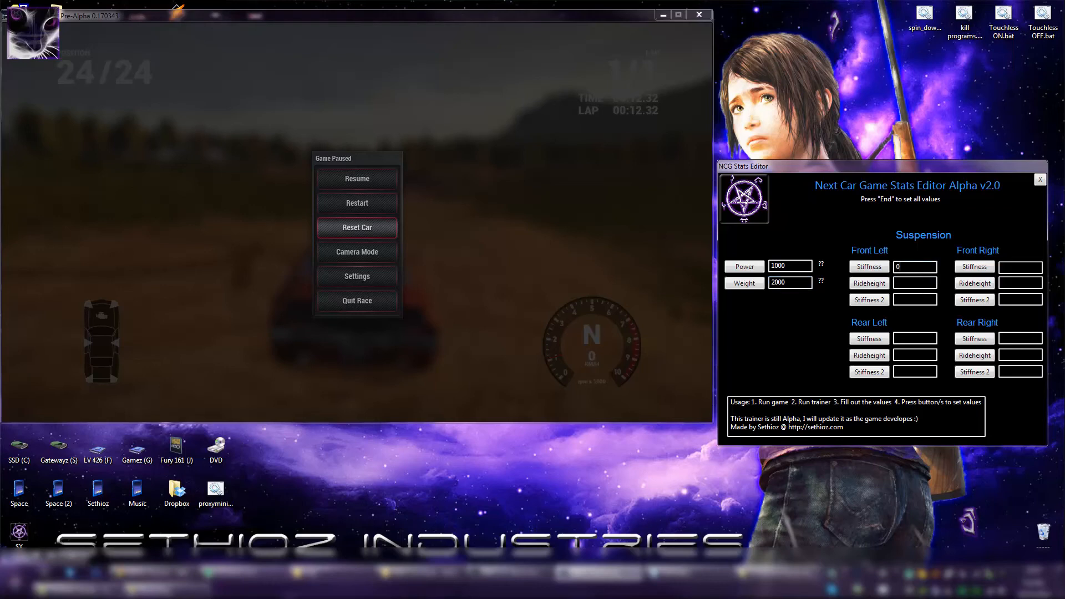
pyautogui.write('.4')
pyautogui.click(915, 283)
pyautogui.write('0.4')
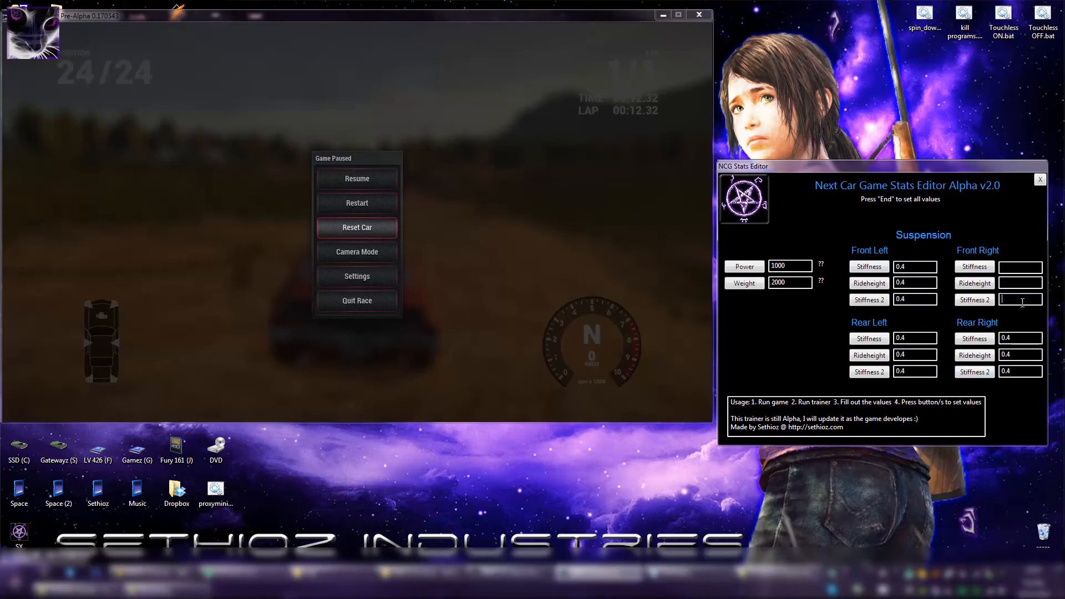
pyautogui.click(916, 283)
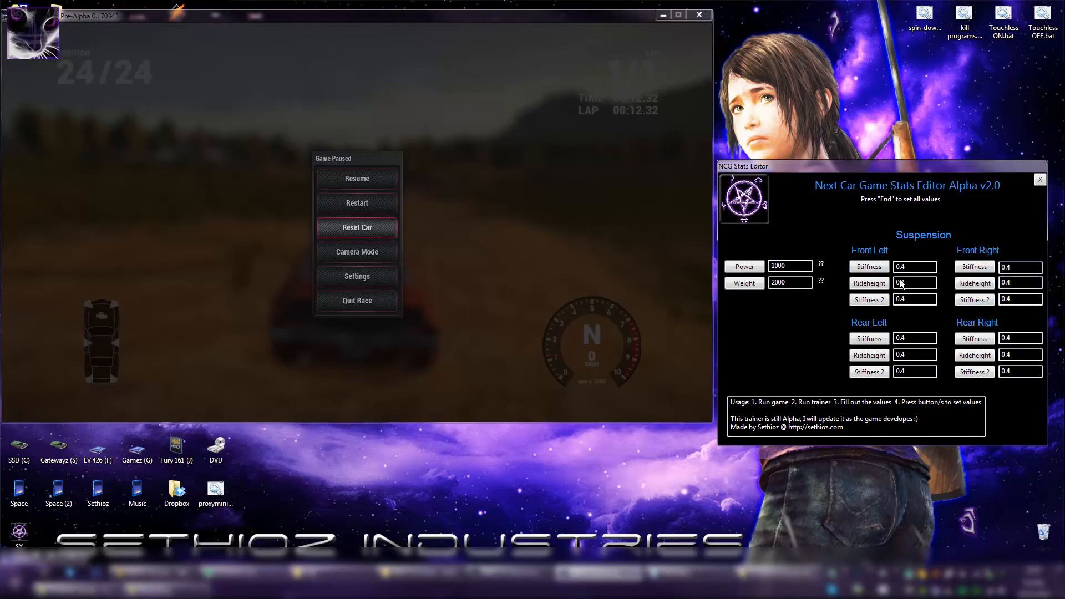
pyautogui.moveTo(939, 223)
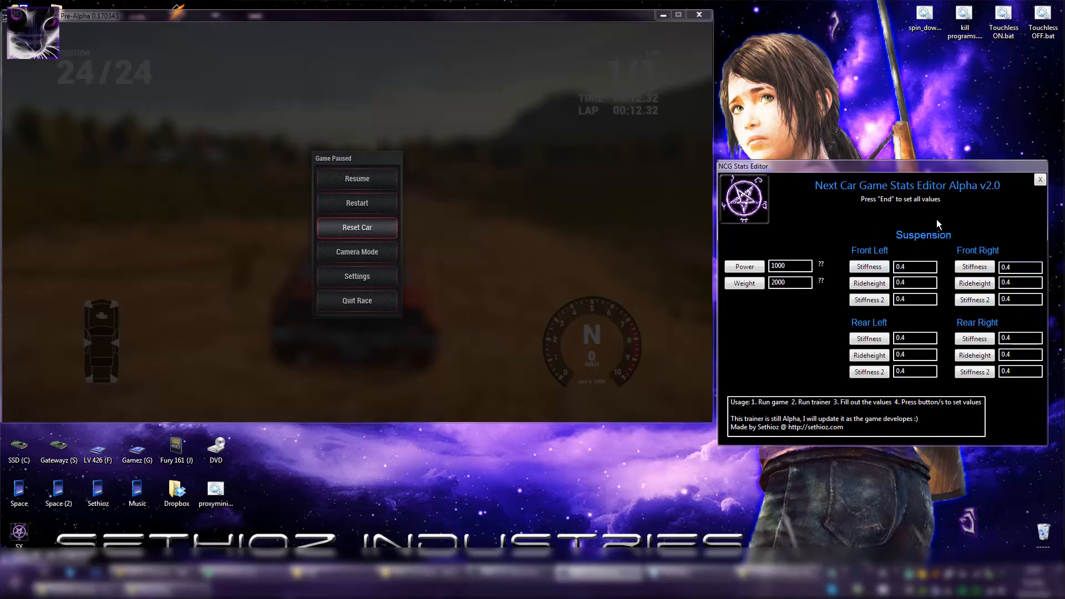
pyautogui.moveTo(871, 283)
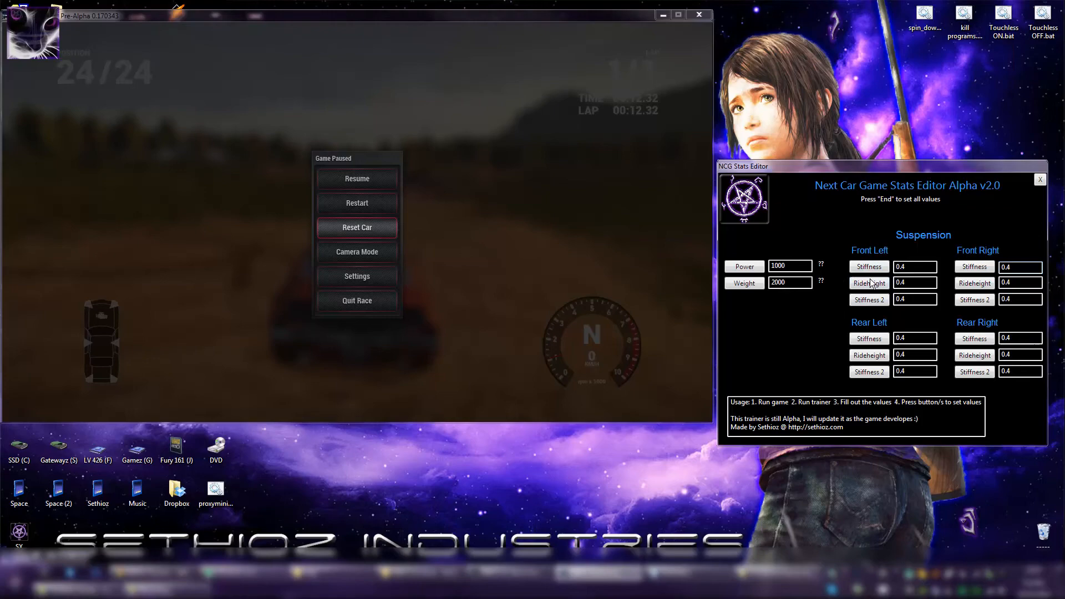
pyautogui.moveTo(629, 278)
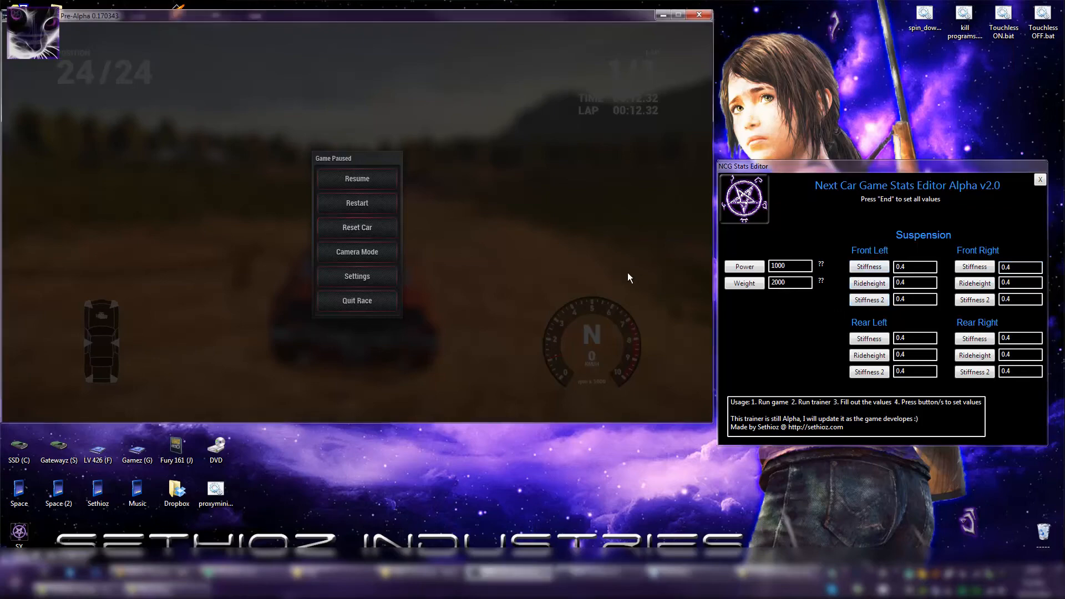
# - Resume the paused race and drive the dirt track into lap 2
pyautogui.click(356, 178)
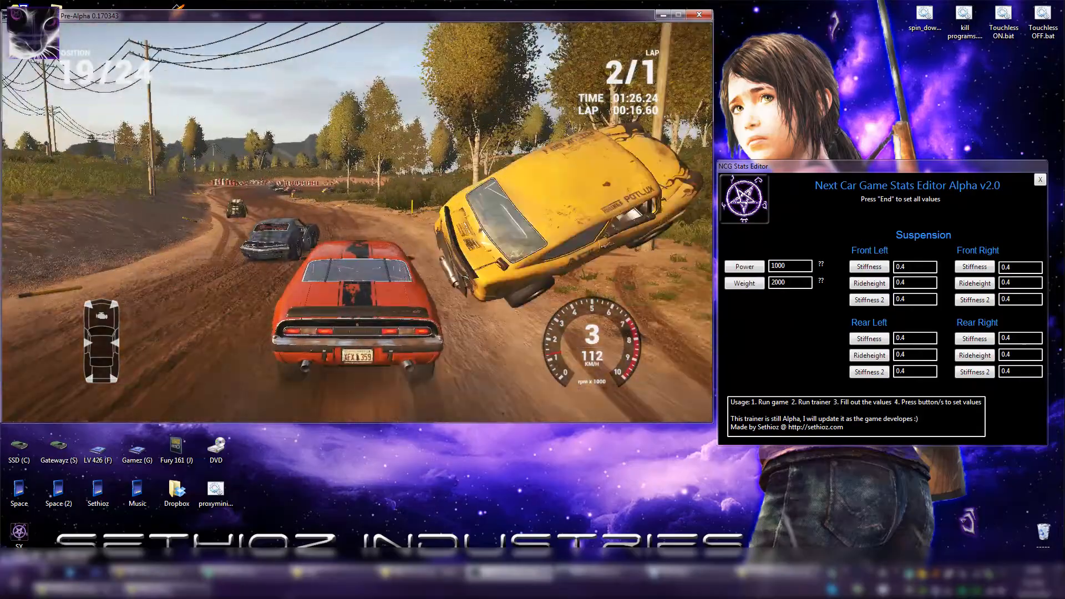
# - Pause the race, set power to 1200 and all suspension fields to 0.6, then resume
pyautogui.press('Escape')
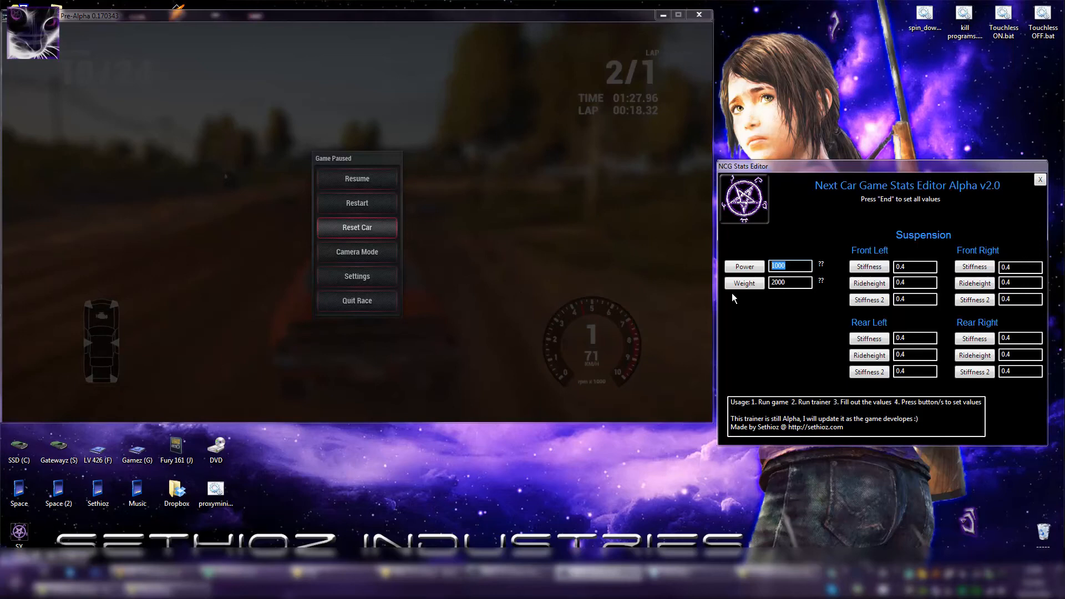
pyautogui.write('1200')
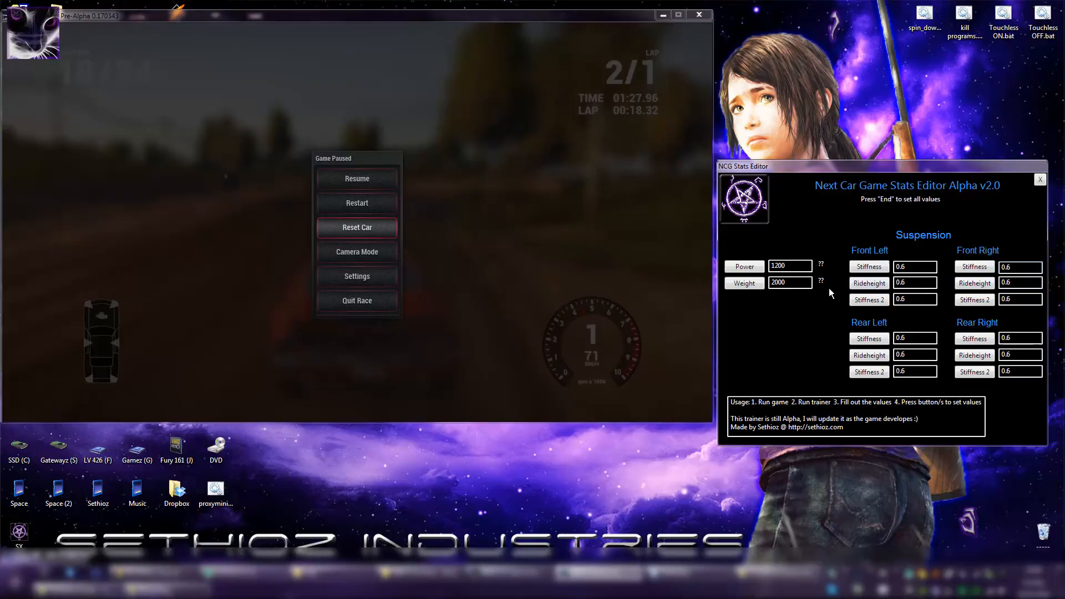
pyautogui.click(356, 178)
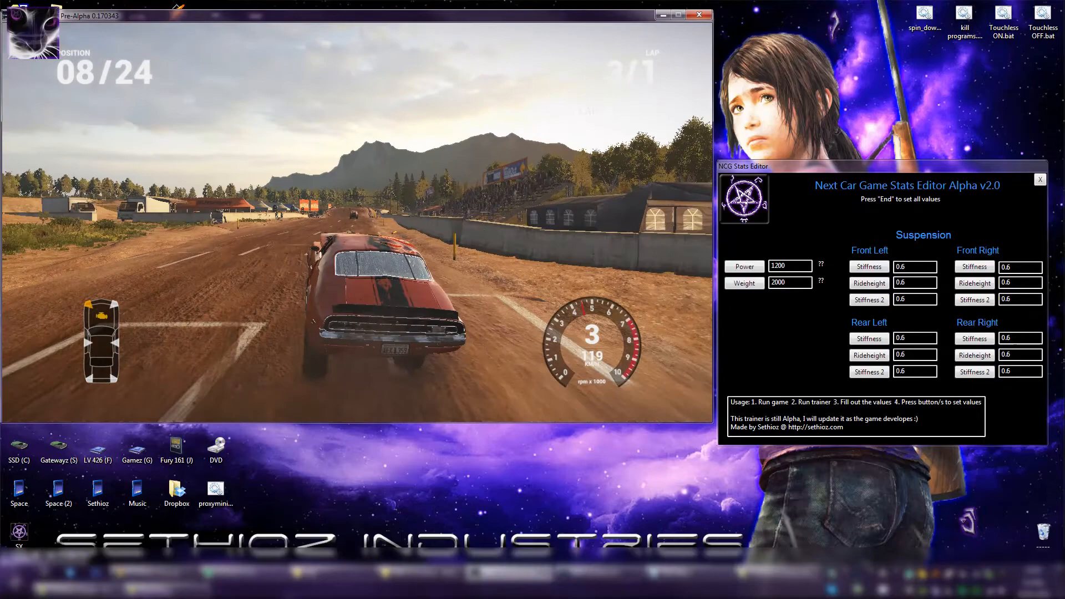
# - Pause the race again after driving with power 1200 and suspension 0.6
pyautogui.press('Escape')
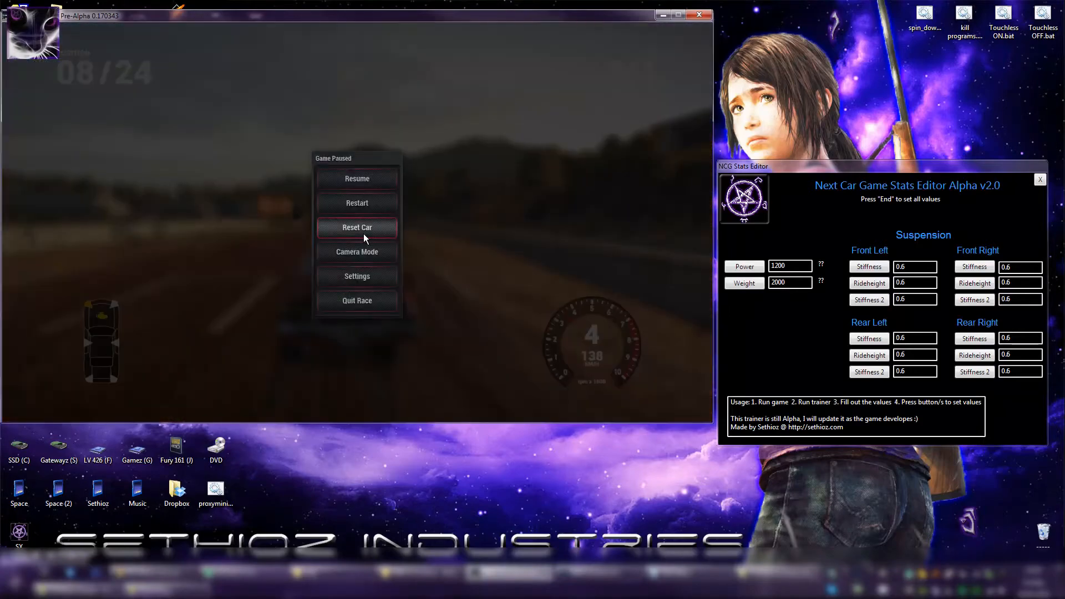
# - Set power 2800, weight 4000, suspension 0.4 everywhere, and send the stiffness values to the game
pyautogui.tripleClick(789, 266)
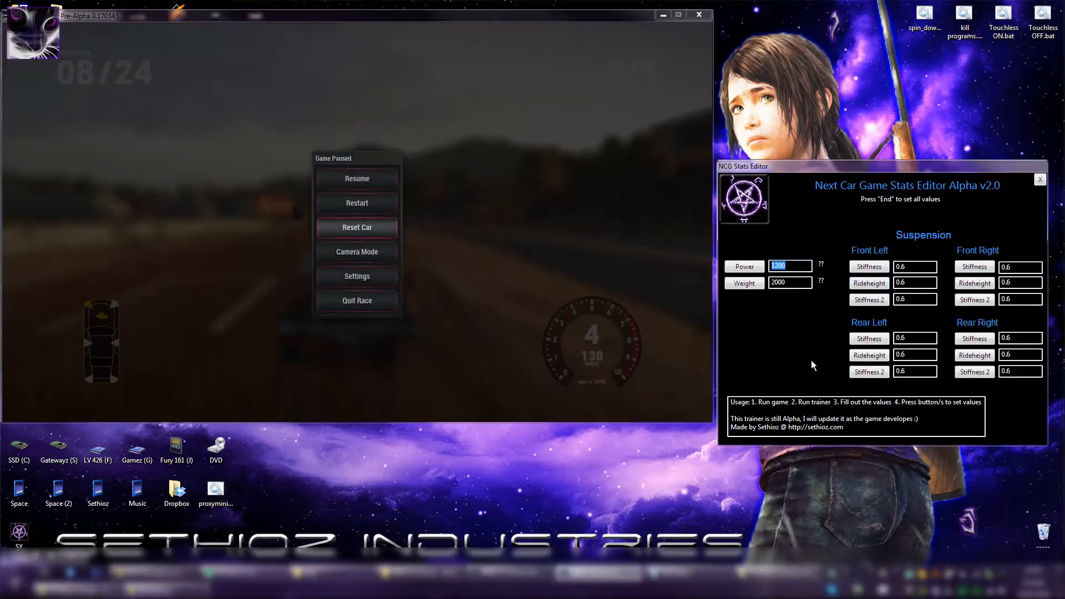
pyautogui.write('28')
pyautogui.click(790, 282)
pyautogui.write('4')
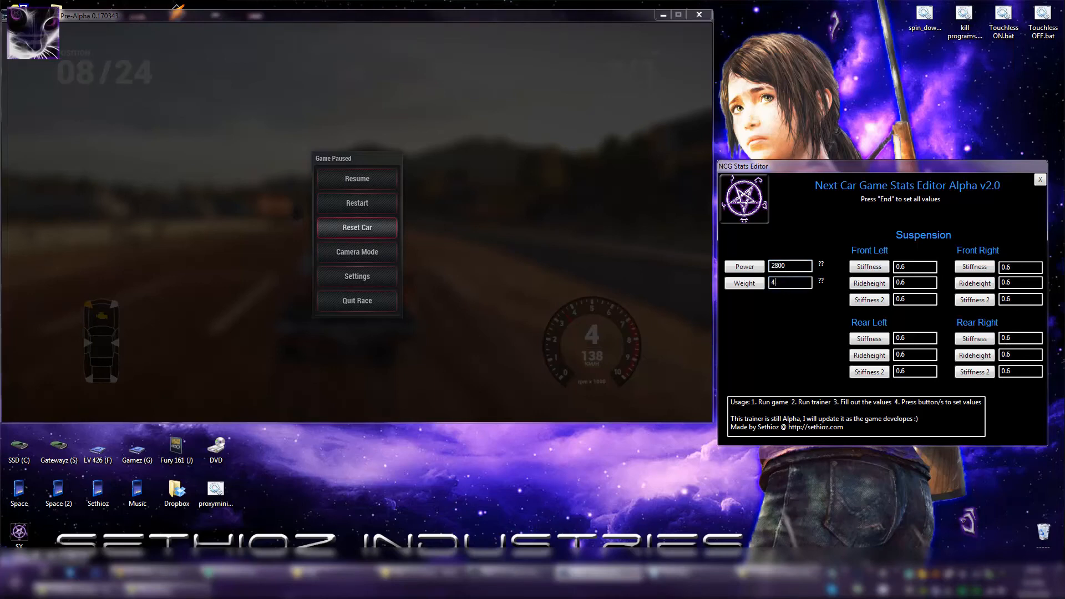
pyautogui.write('000')
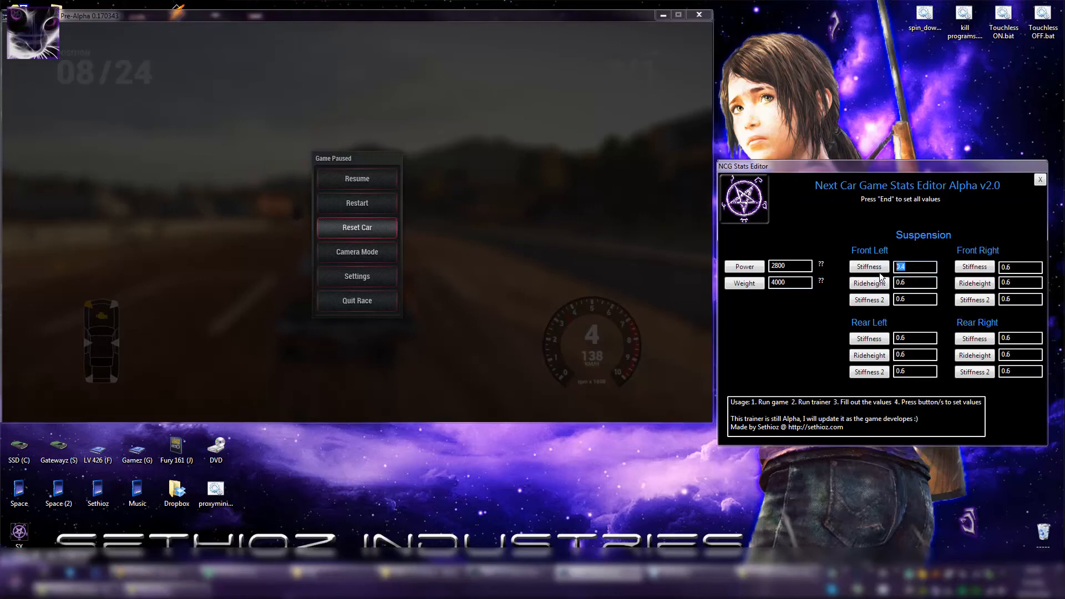
pyautogui.click(916, 338)
pyautogui.write('0.4')
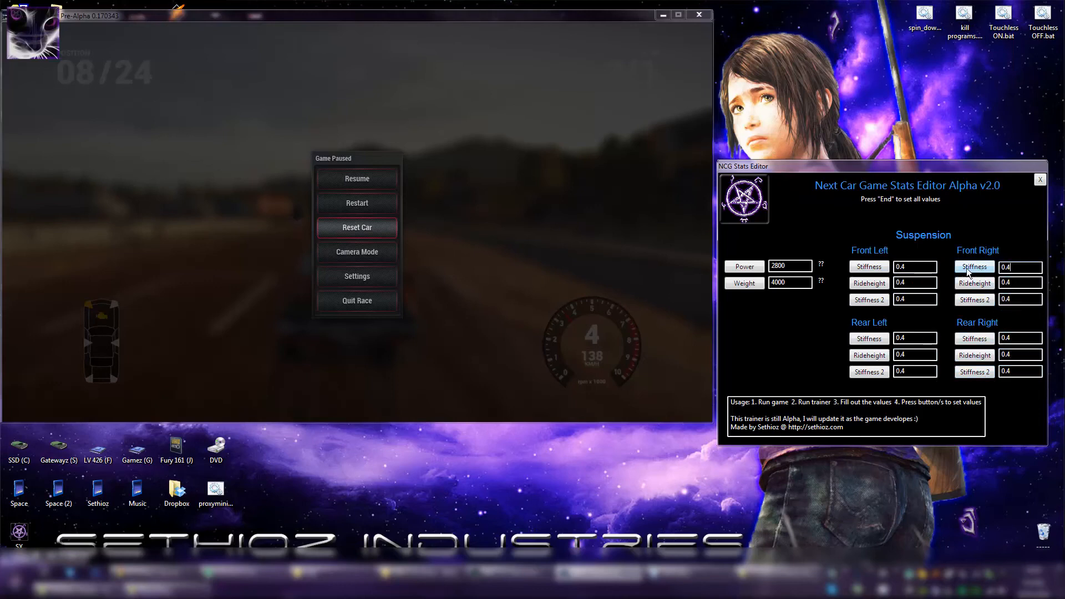
pyautogui.click(357, 178)
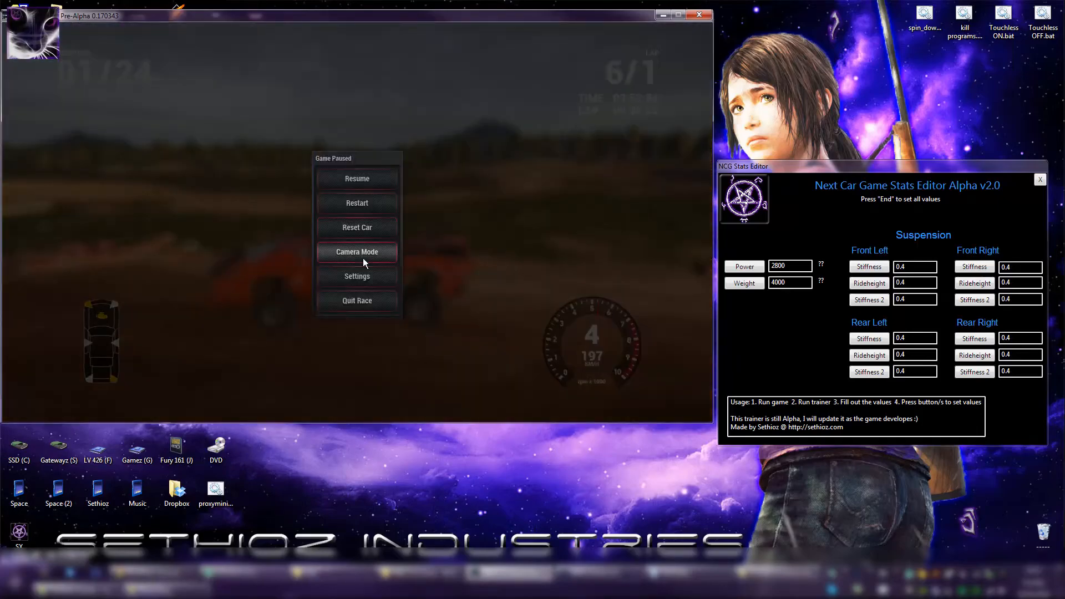
# - View the airborne car in Camera Mode, then return to the pause menu
pyautogui.click(356, 252)
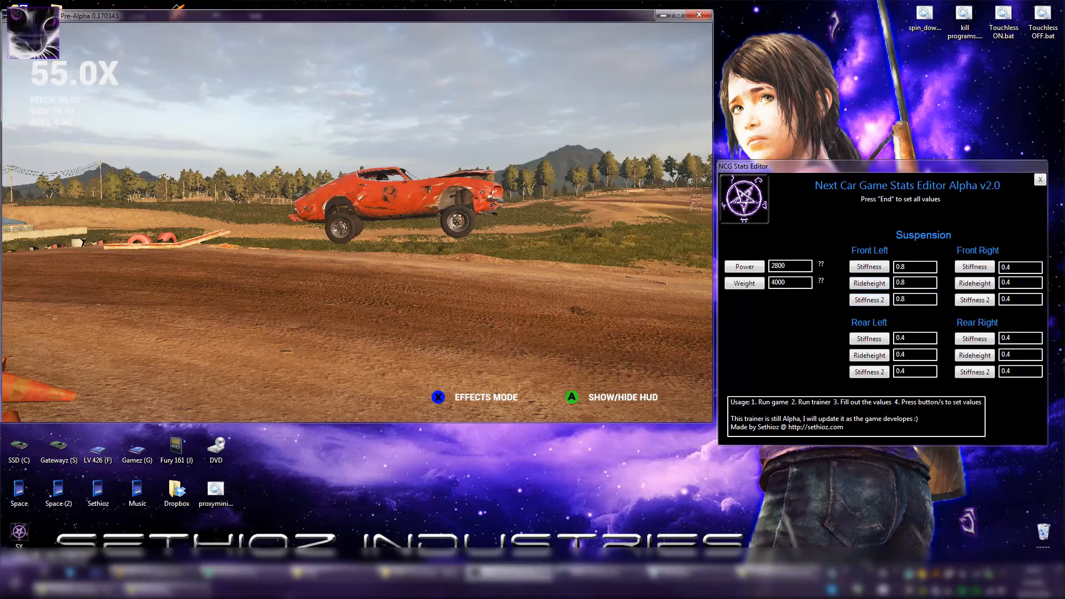
pyautogui.press('Escape')
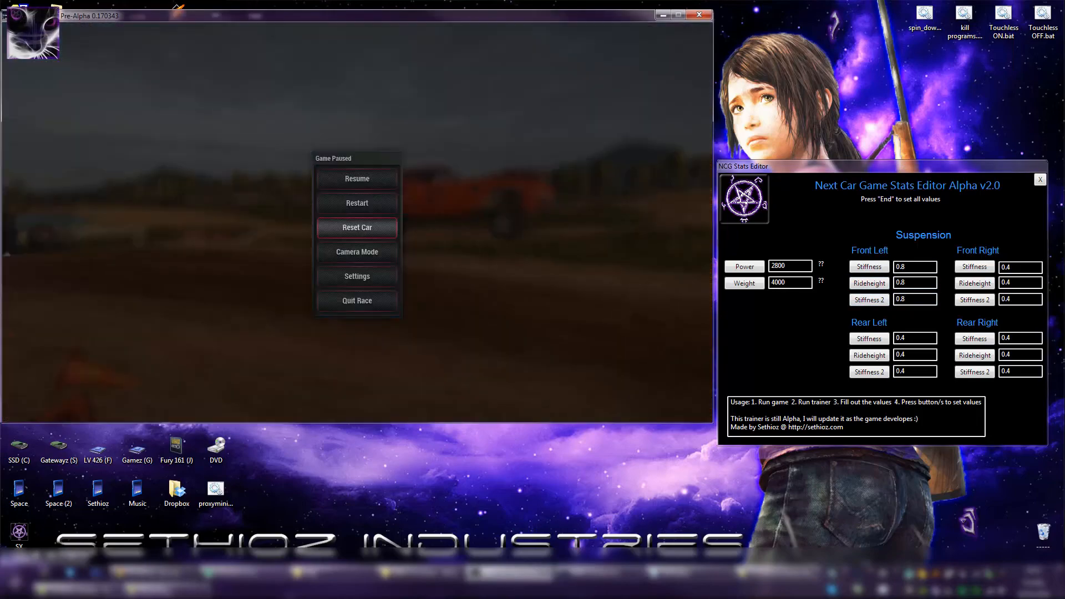
# - Reset the car onto the track, drive with front-left suspension 0.8, then pause again
pyautogui.click(356, 178)
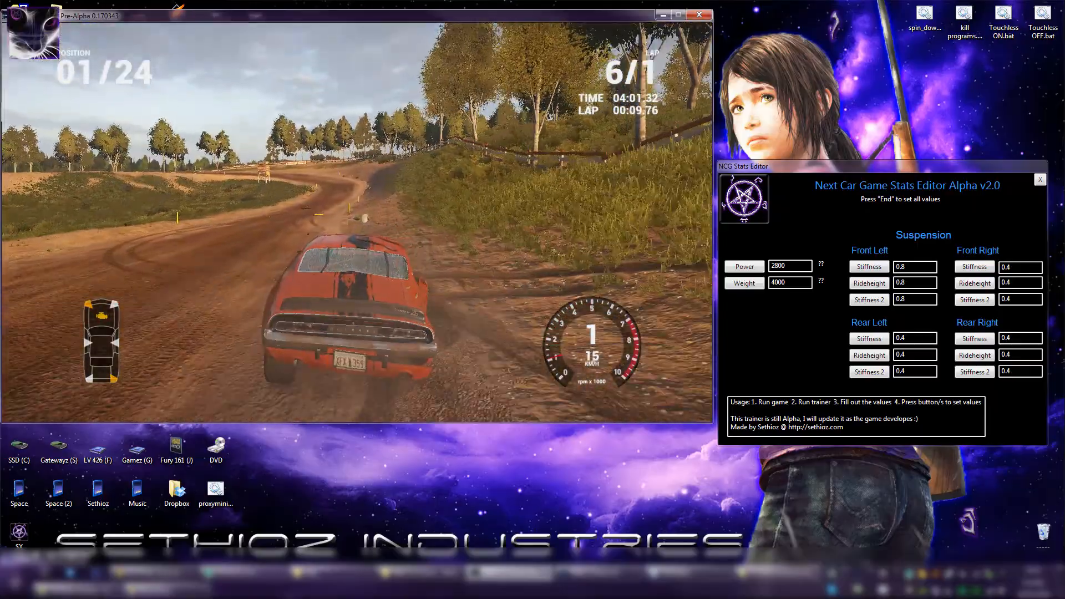
pyautogui.press('Escape')
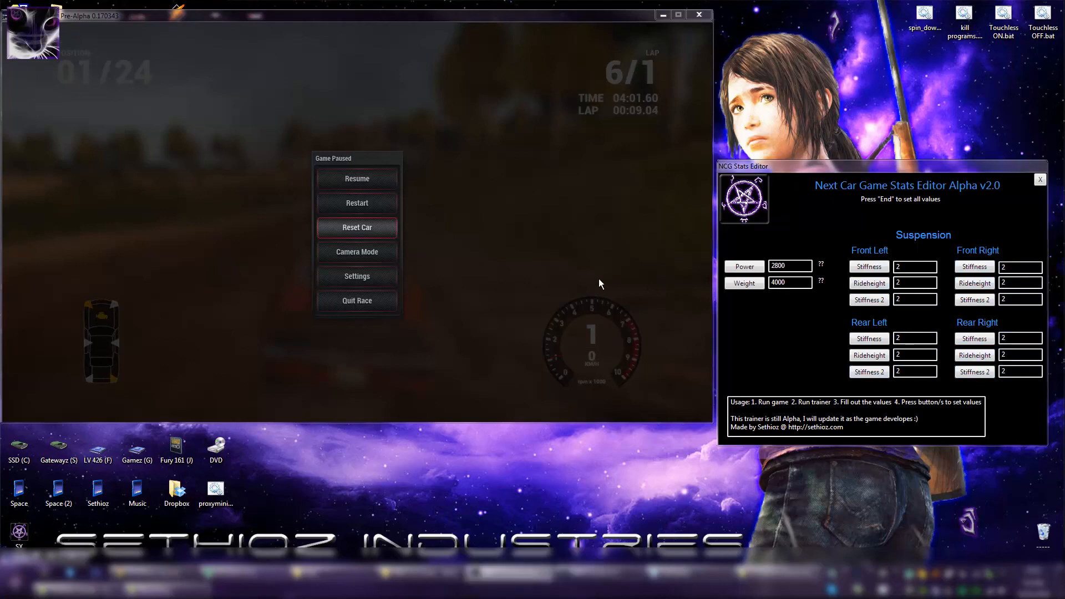
# - Resume and drive with suspension 2 everywhere, then pause at position 07/24
pyautogui.click(356, 177)
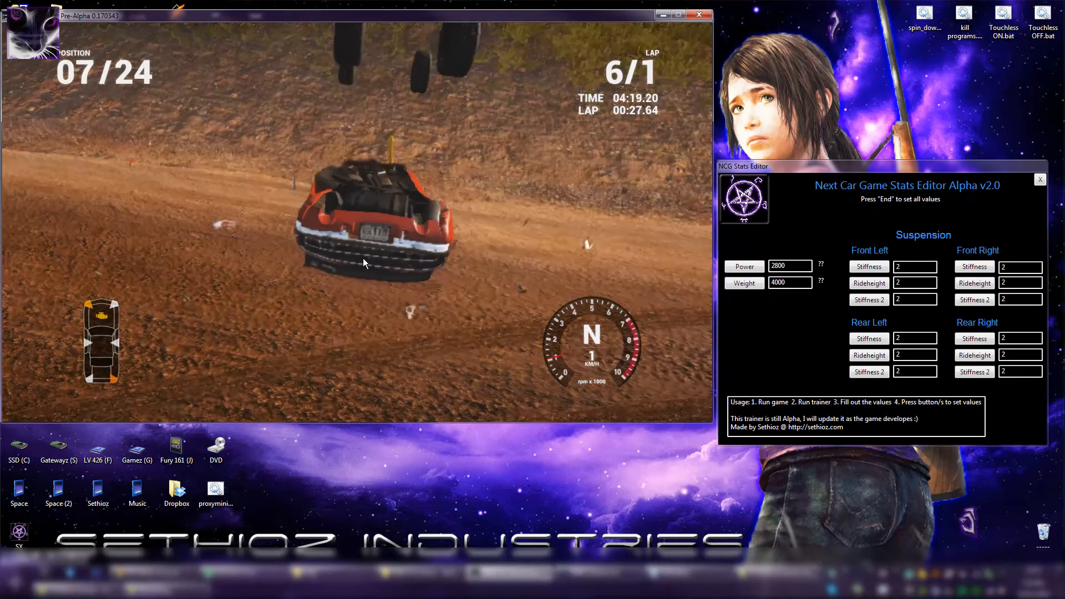
pyautogui.press('Escape')
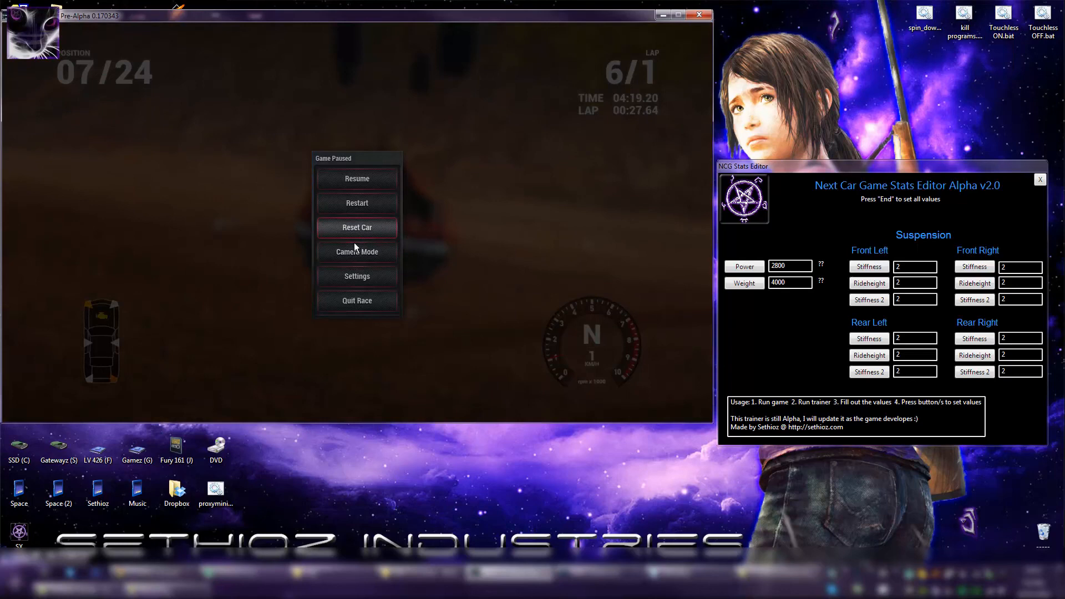
pyautogui.moveTo(895, 143)
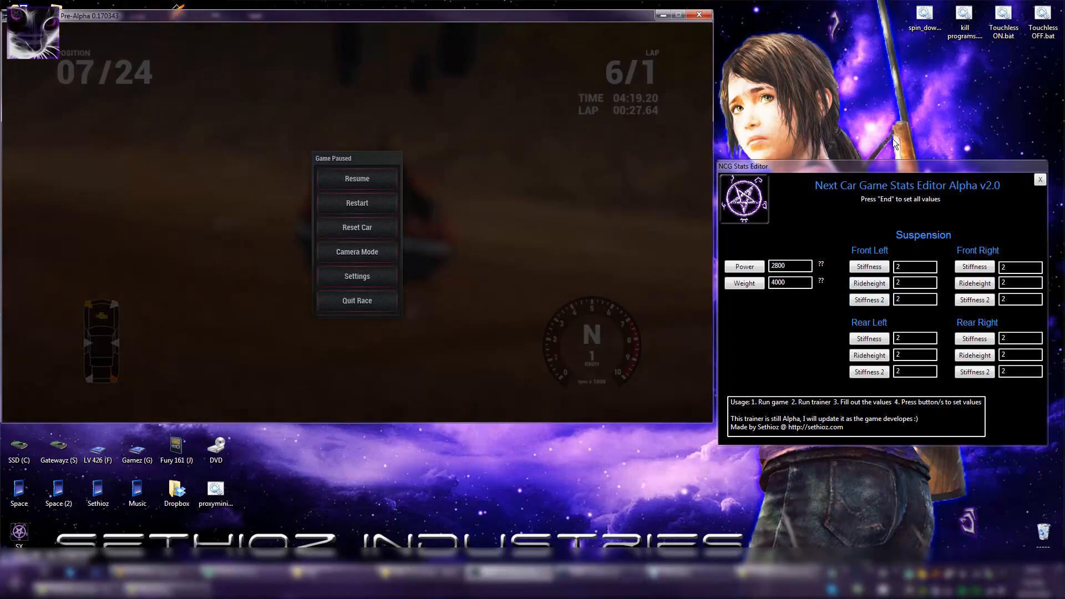